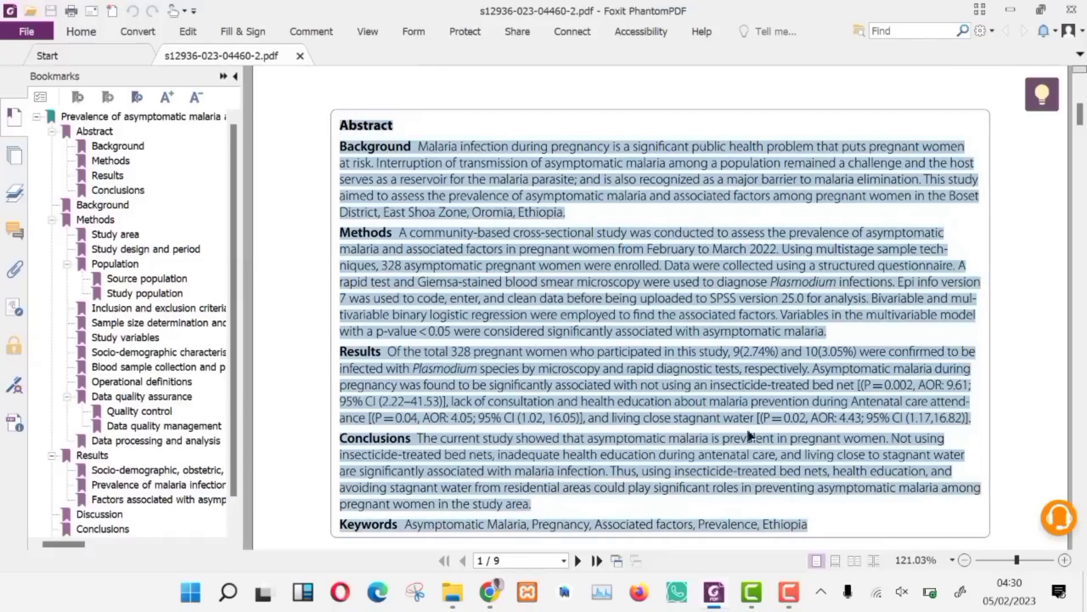
# Bring up the context menu for the selected malaria abstract in Foxit
pyautogui.rightClick(748, 436)
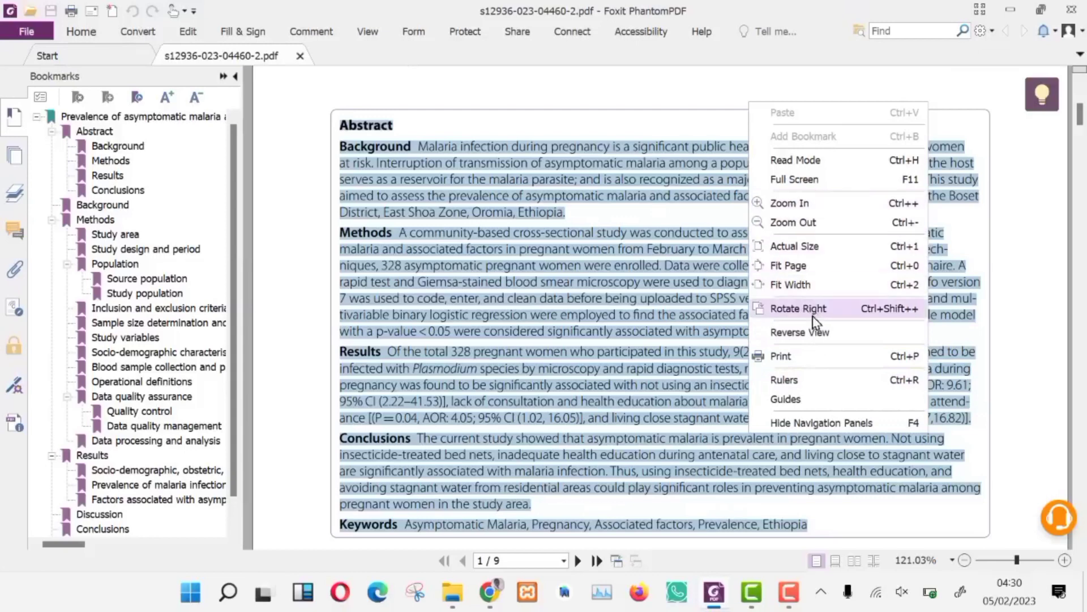
pyautogui.moveTo(652, 284)
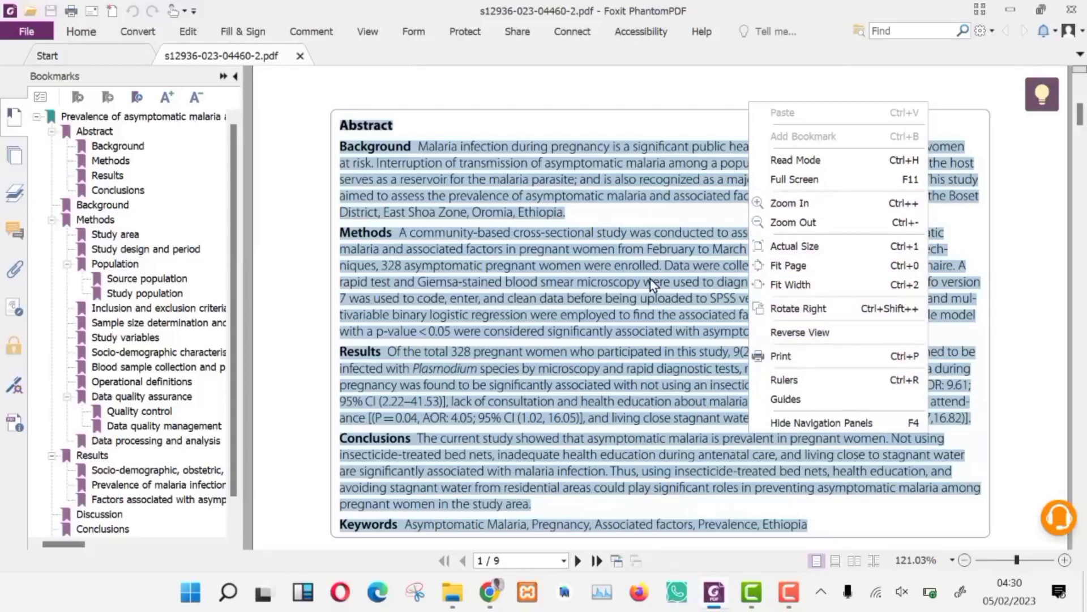
pyautogui.rightClick(651, 281)
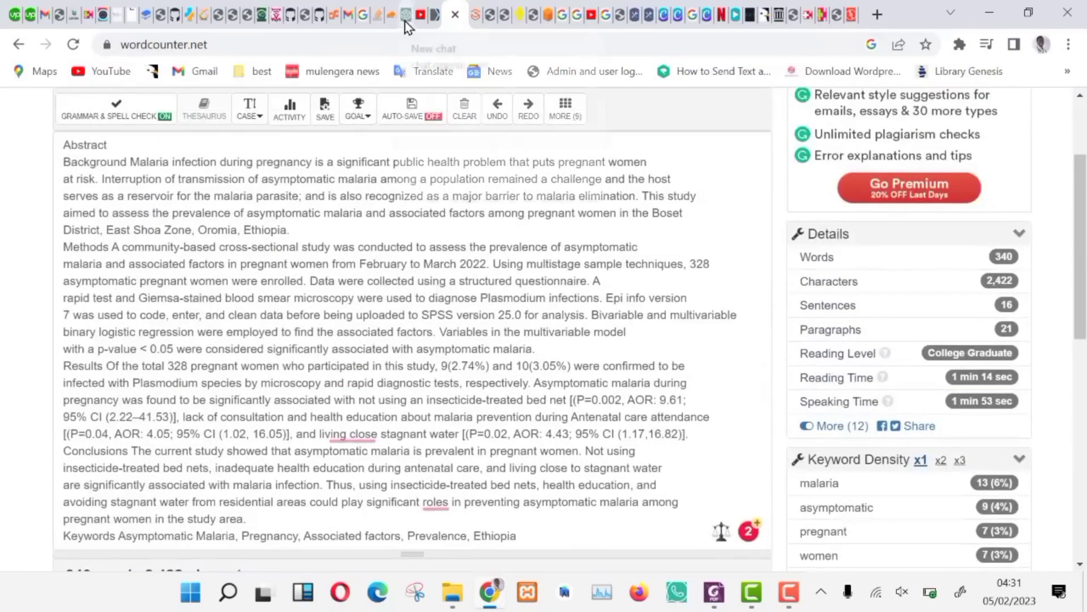
# In ChatGPT, request 'Reduce the following to 250 words' for the abstract
pyautogui.click(413, 14)
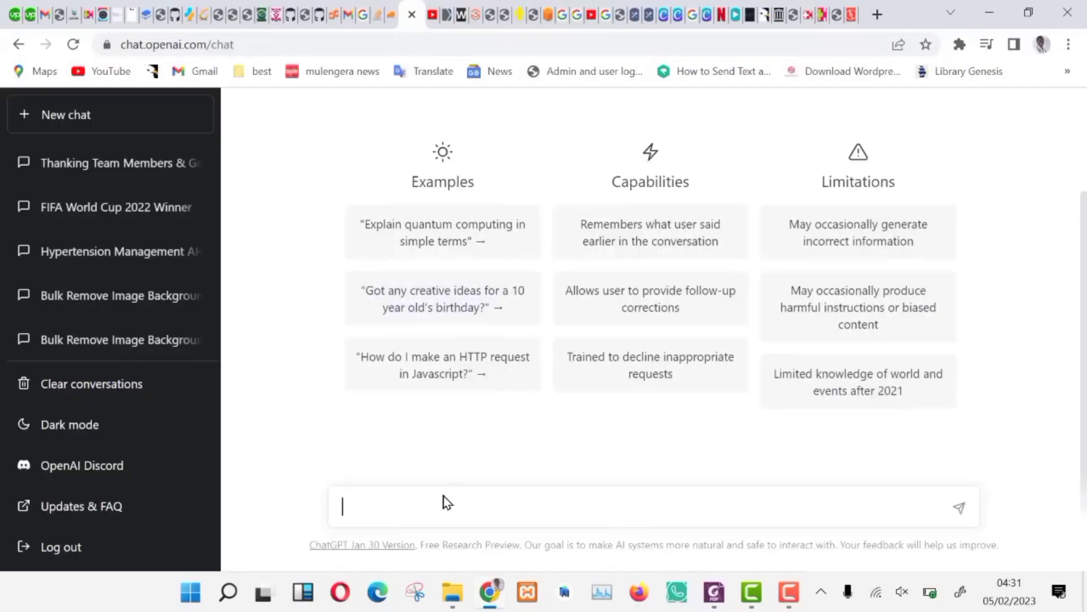
pyautogui.write('Reduce the')
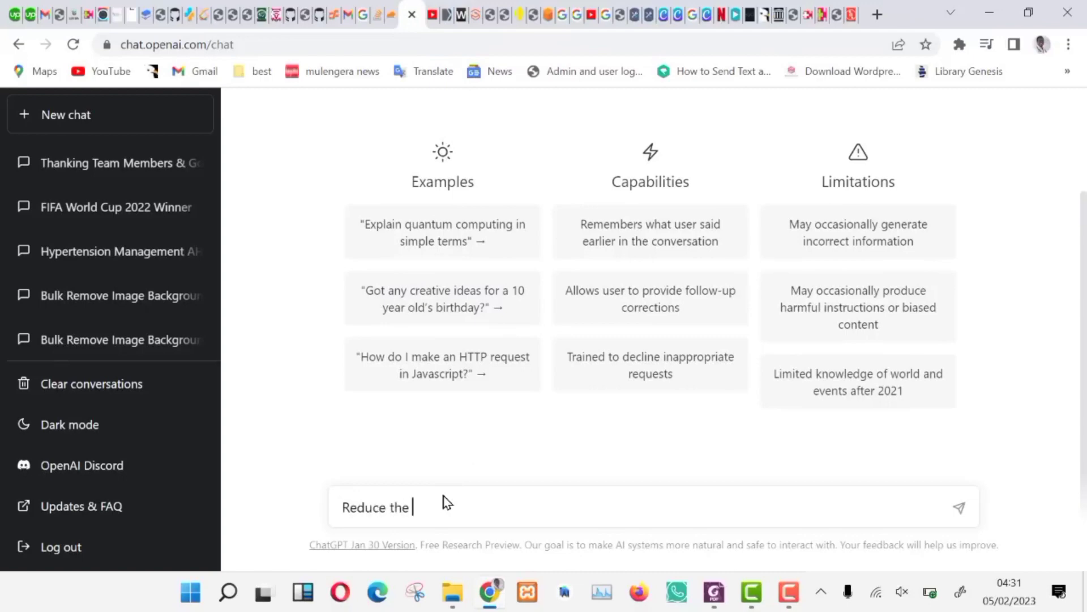
pyautogui.write('followin')
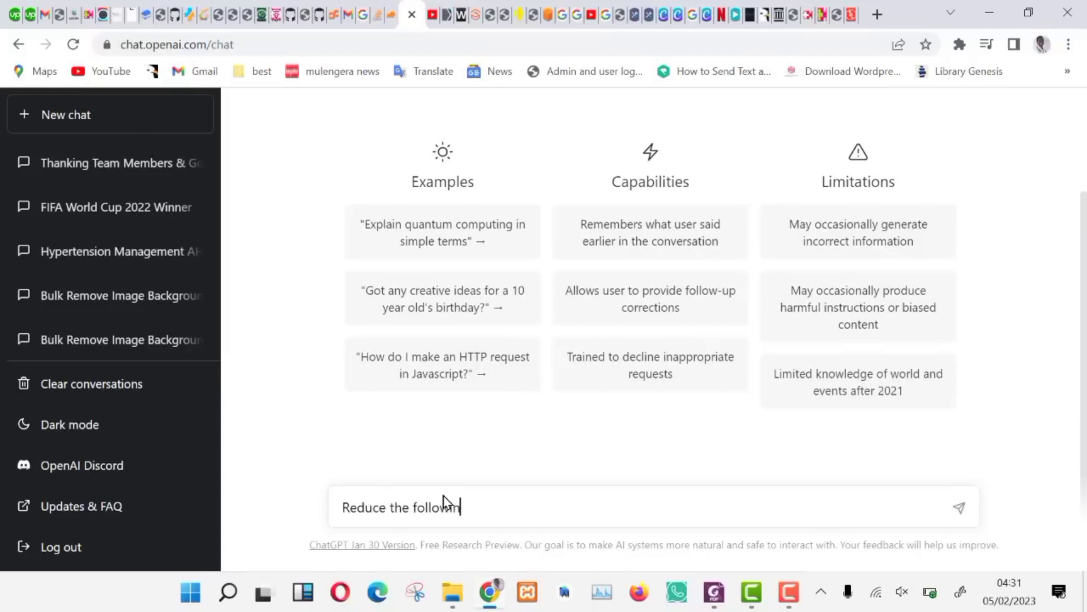
pyautogui.write('to 250 wo')
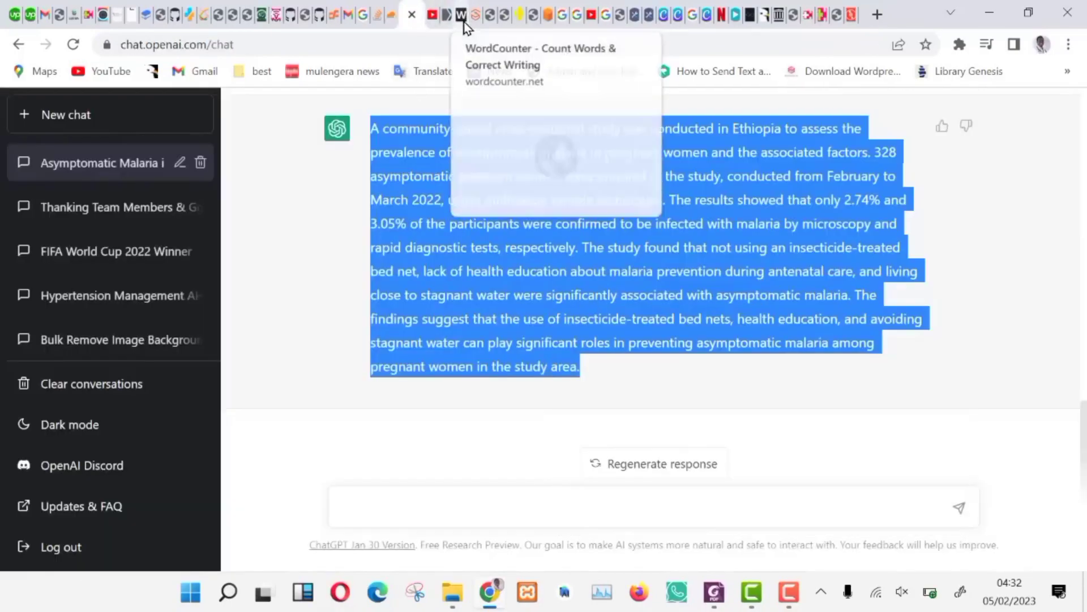
# Switch to WordCounter to count the condensed summary's words
pyautogui.click(460, 14)
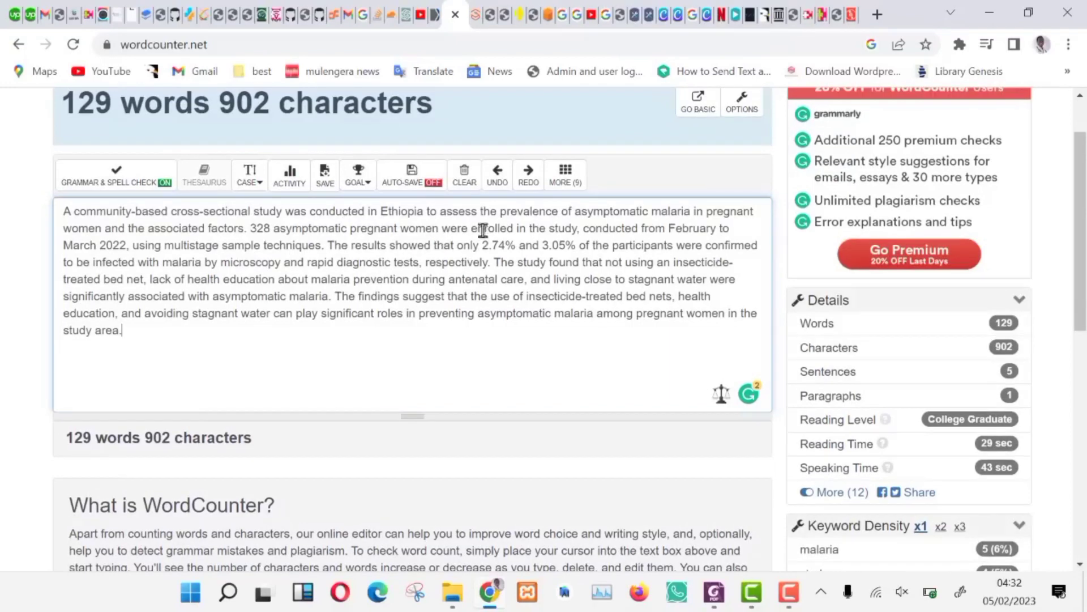
pyautogui.moveTo(322, 367)
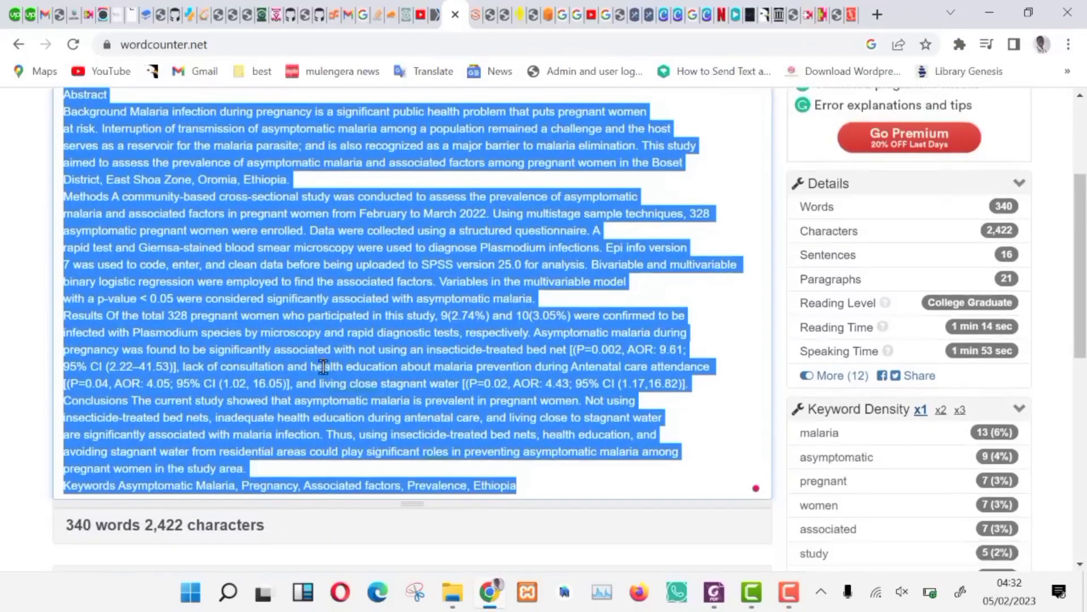
# Scroll through the revised summary and conclusion, counted at 242 words
pyautogui.scroll(-3)
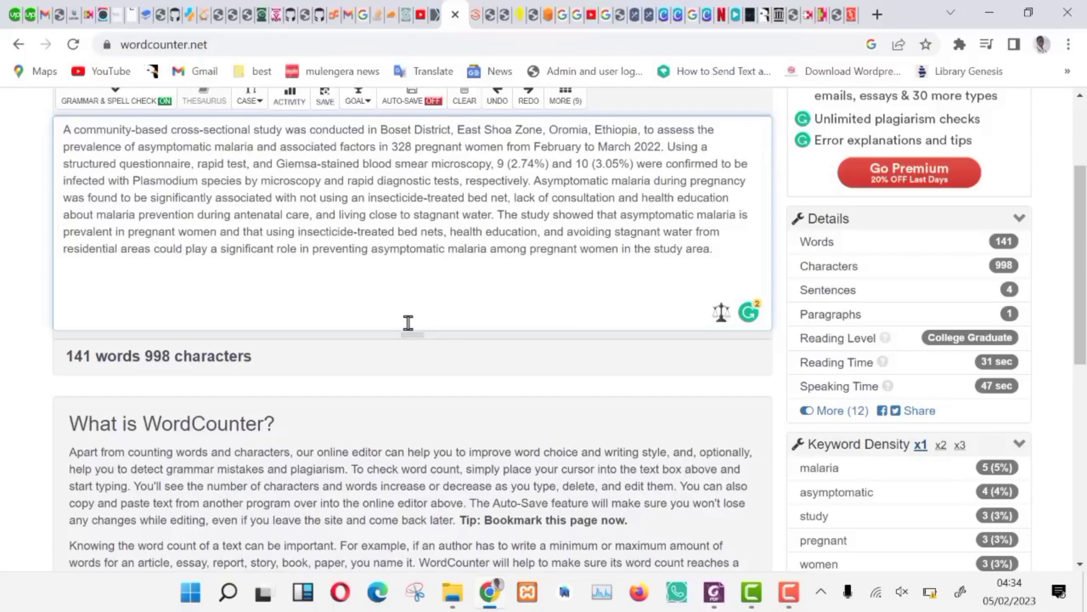
pyautogui.moveTo(111, 365)
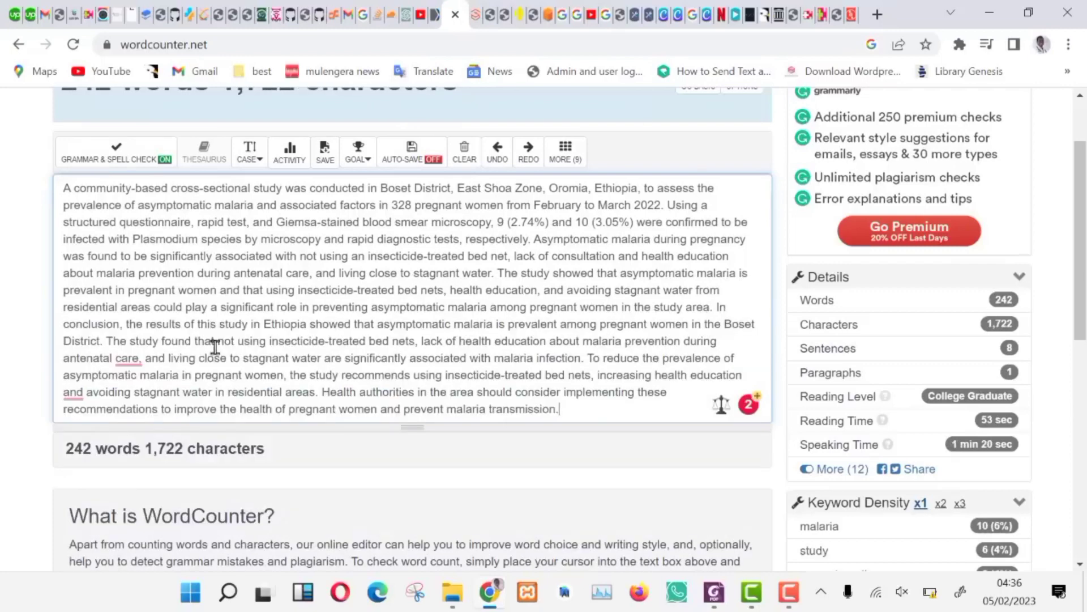
pyautogui.scroll(-3)
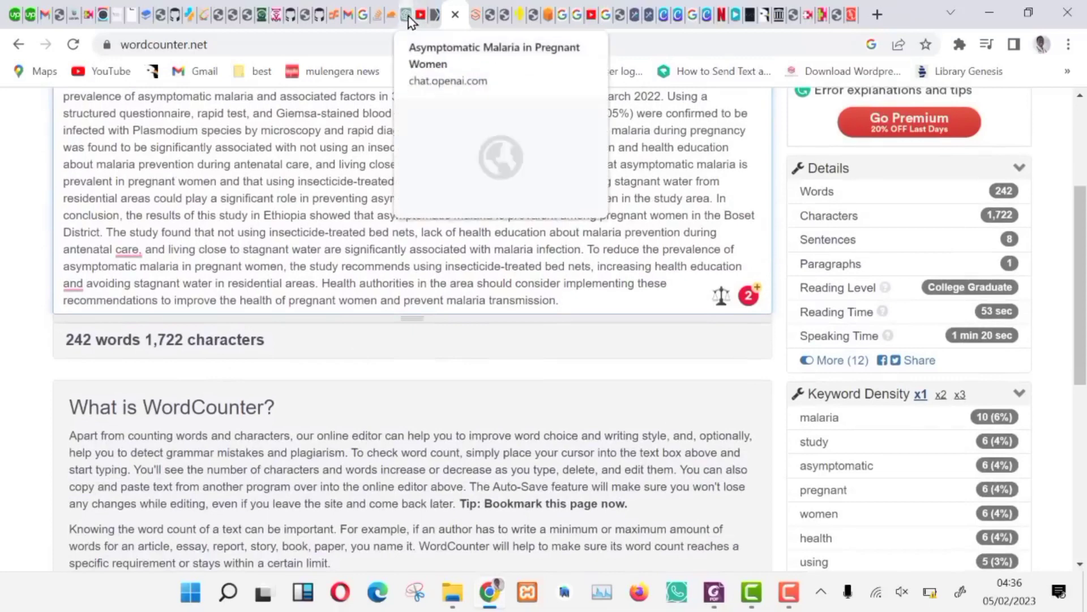
# Back in ChatGPT, type the prompt 'Discuss the following results:'
pyautogui.click(411, 14)
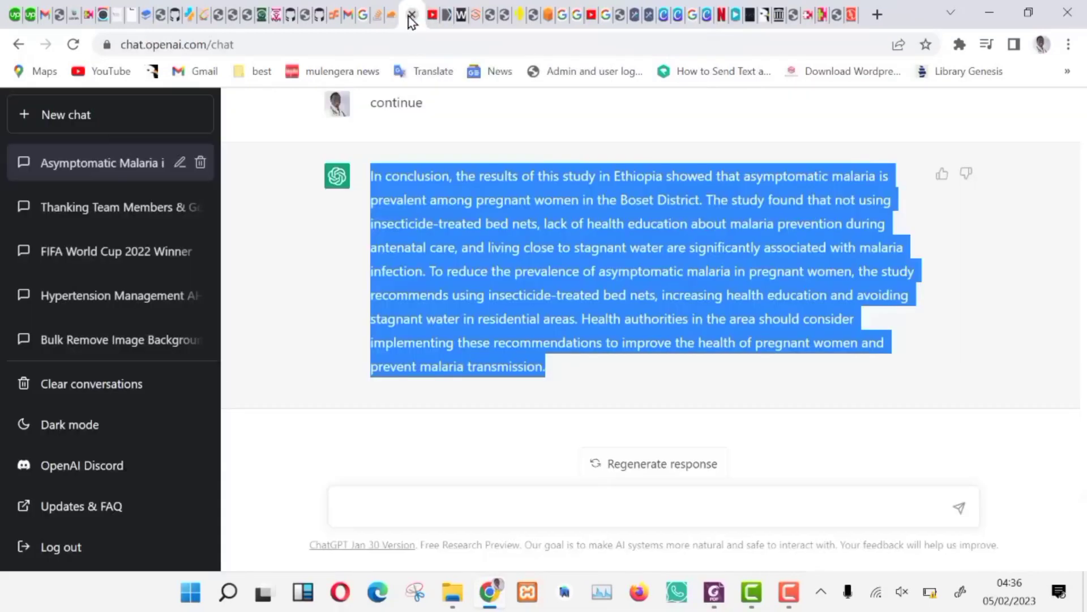
pyautogui.moveTo(596, 379)
pyautogui.write('D')
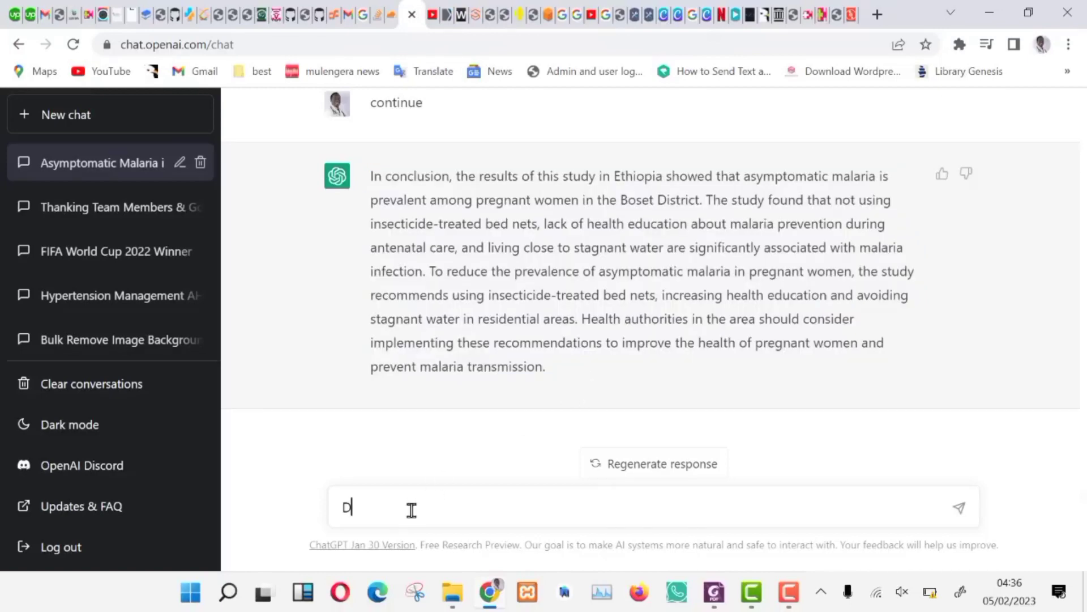
pyautogui.write('iscuss')
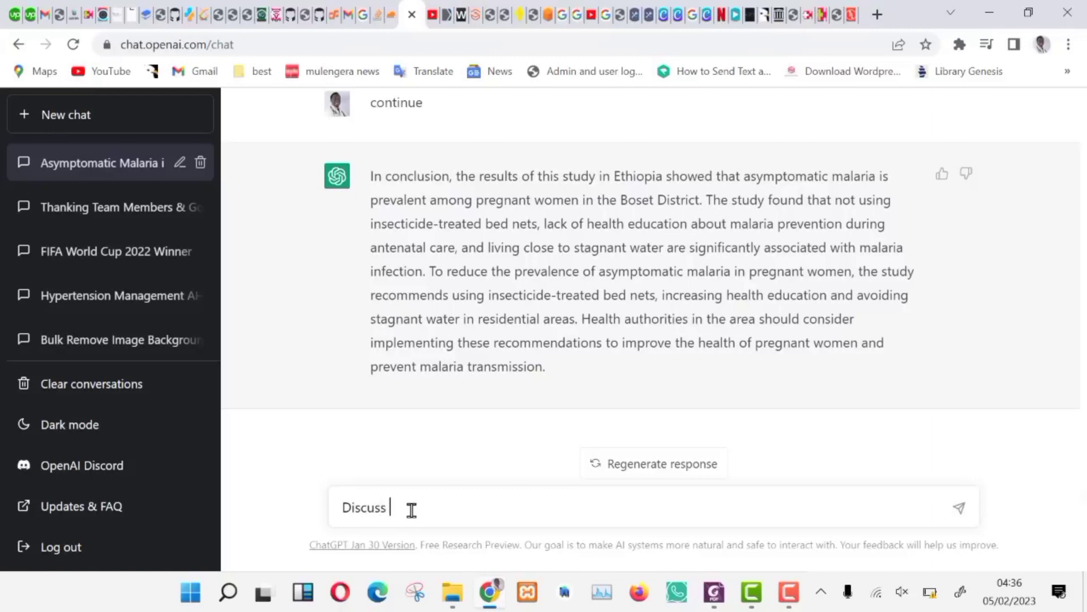
pyautogui.write('the following')
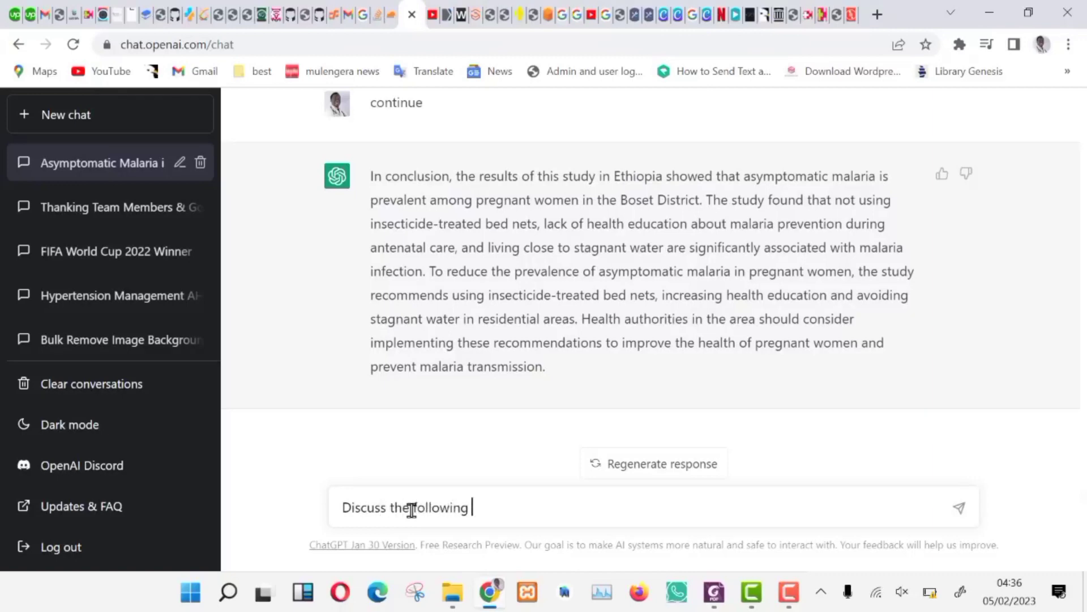
pyautogui.write('results:')
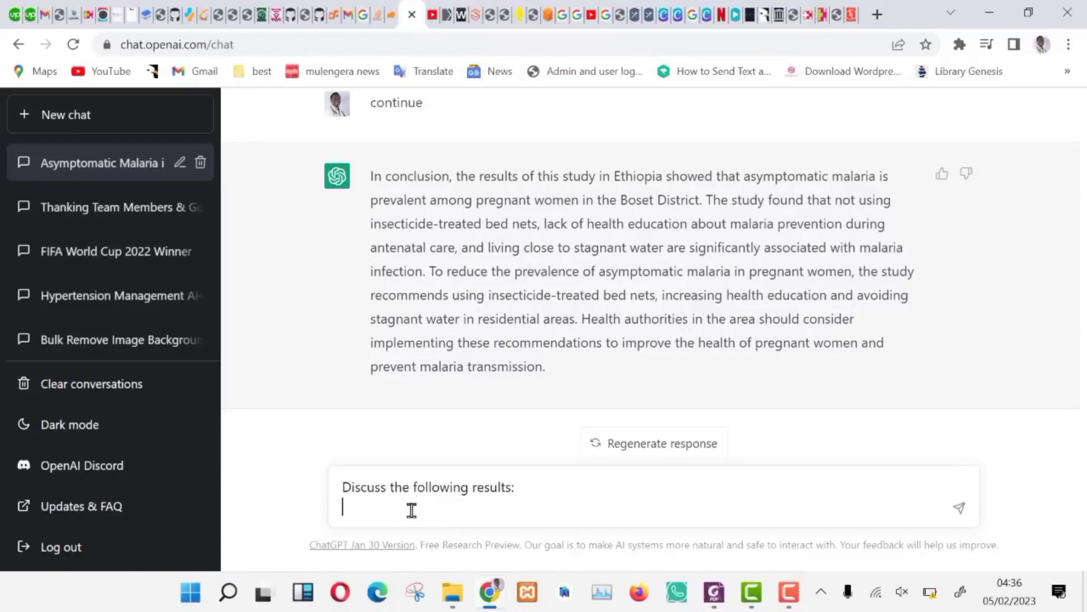
pyautogui.moveTo(726, 588)
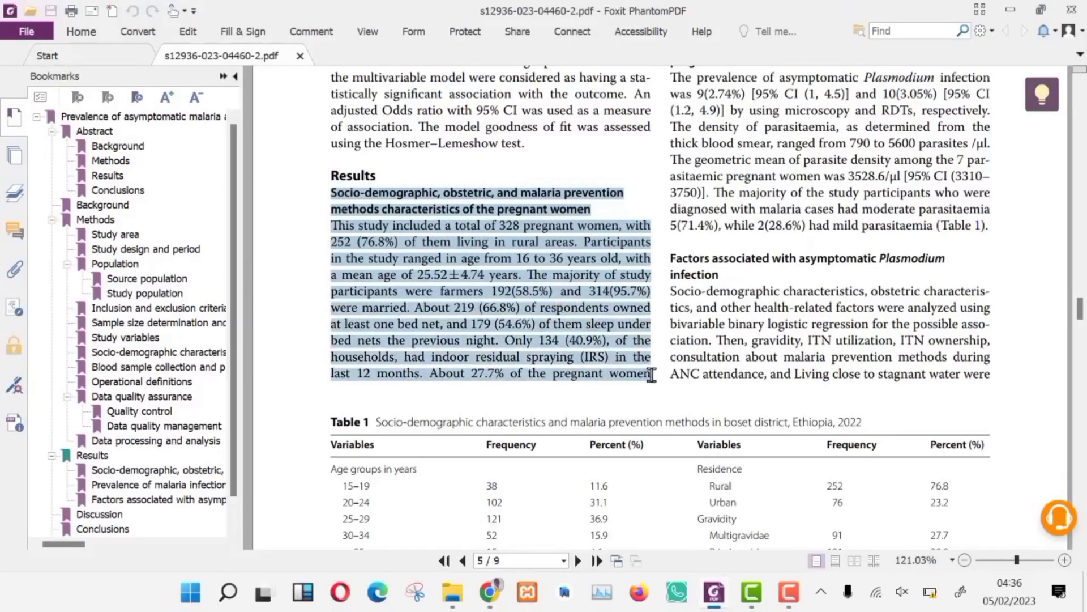
# Copy the selected Results text from the PDF for ChatGPT
pyautogui.rightClick(489, 239)
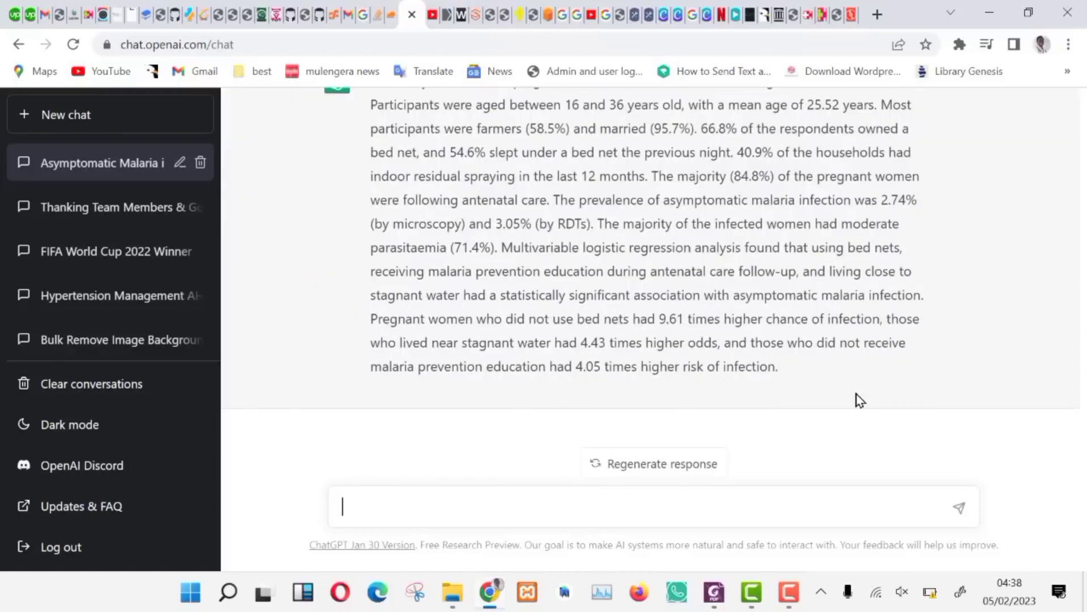
# Ask ChatGPT to continue the response into the Methodology section
pyautogui.write('co')
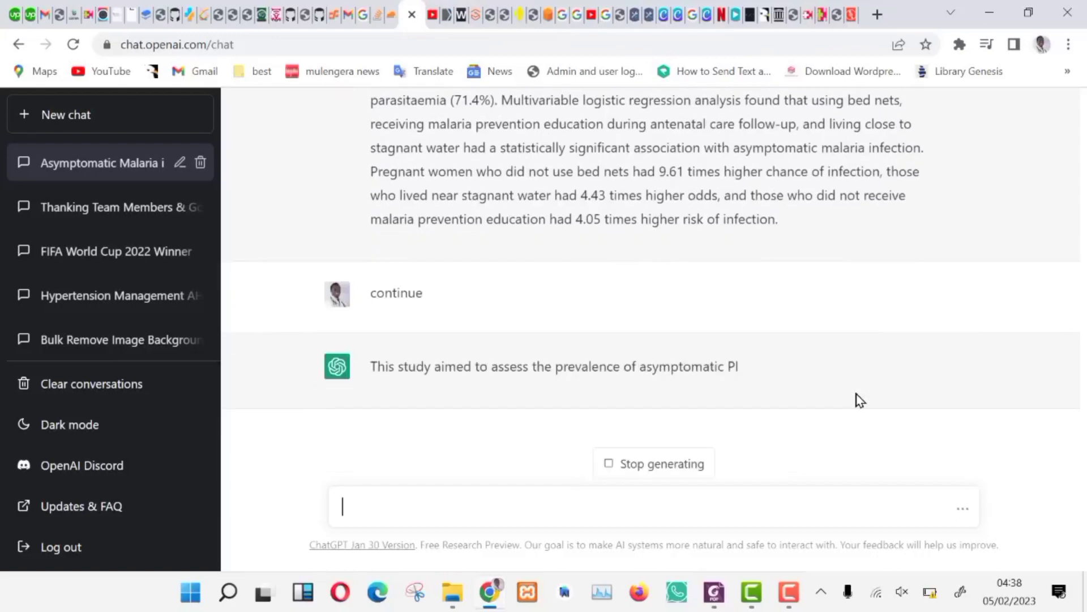
pyautogui.write('su')
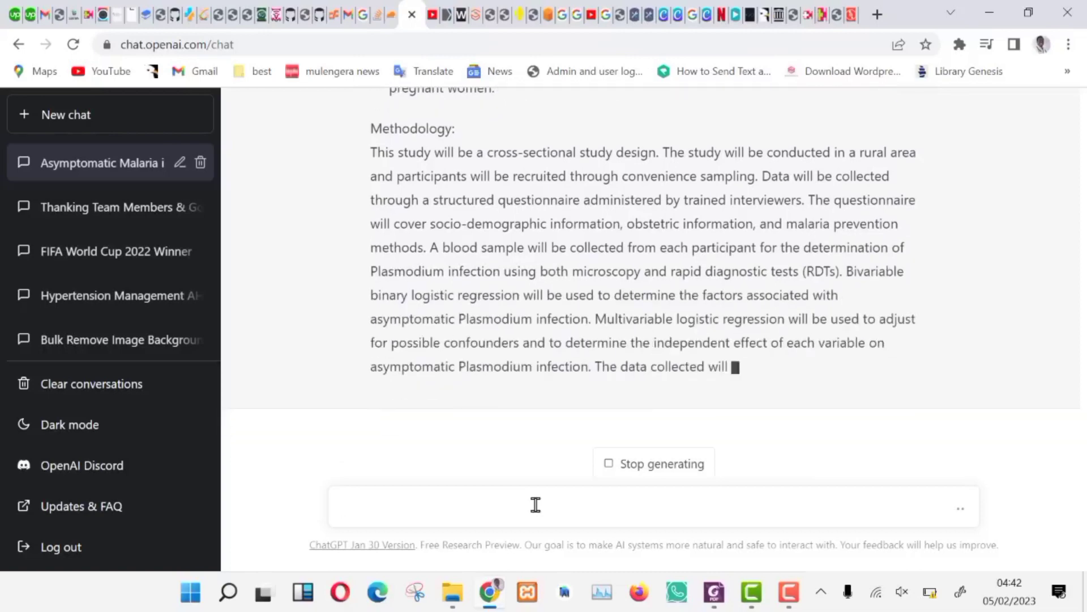
# Ask ChatGPT for recommendations and a conclusion on the results discussion
pyautogui.write('For the results discussion you made, give recommendations')
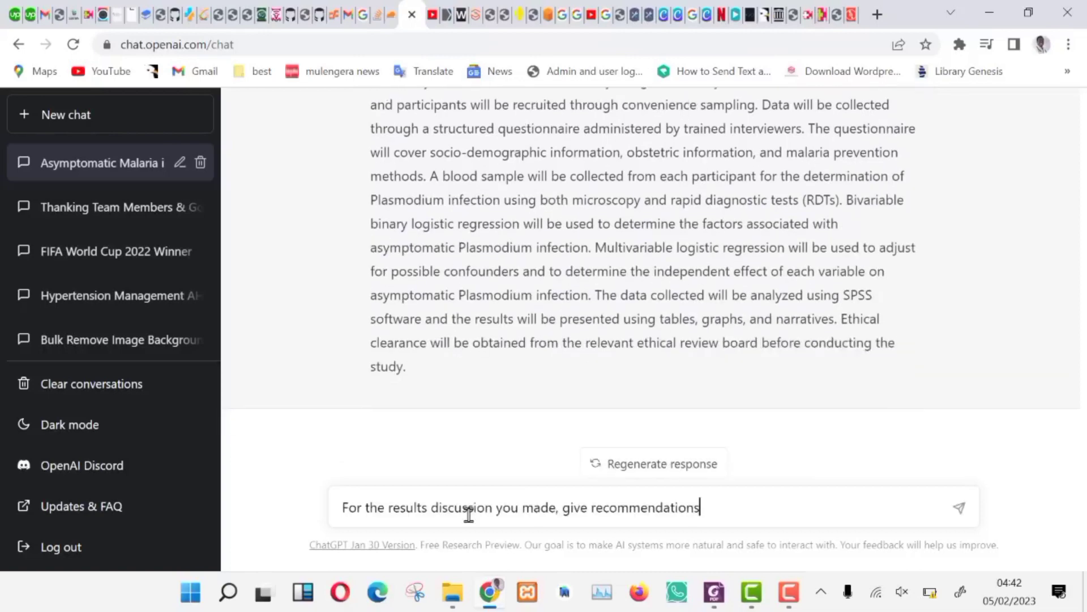
pyautogui.write('and conslusi')
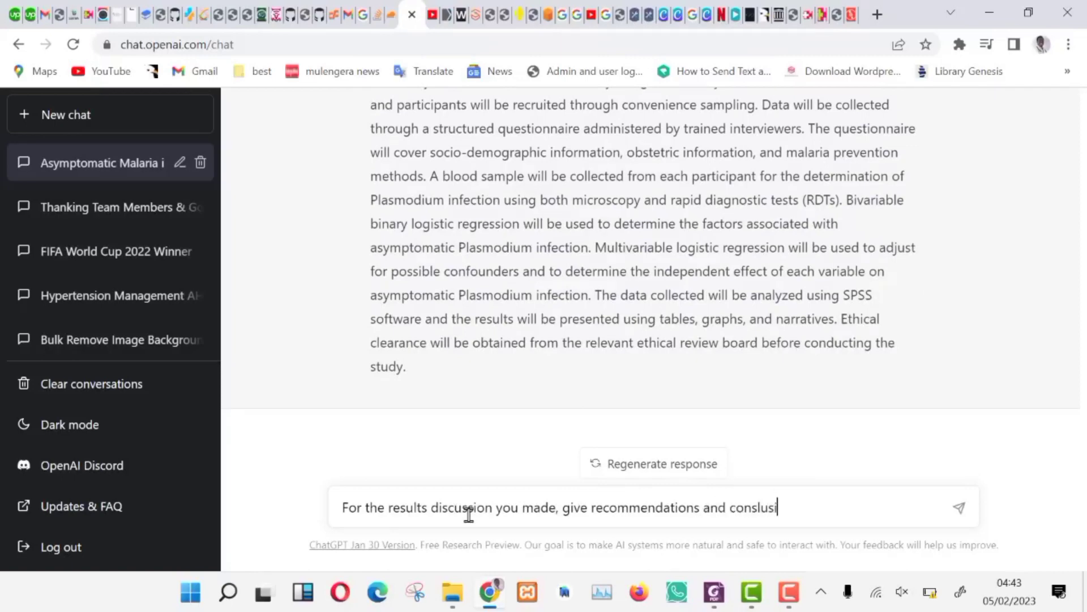
pyautogui.write('on')
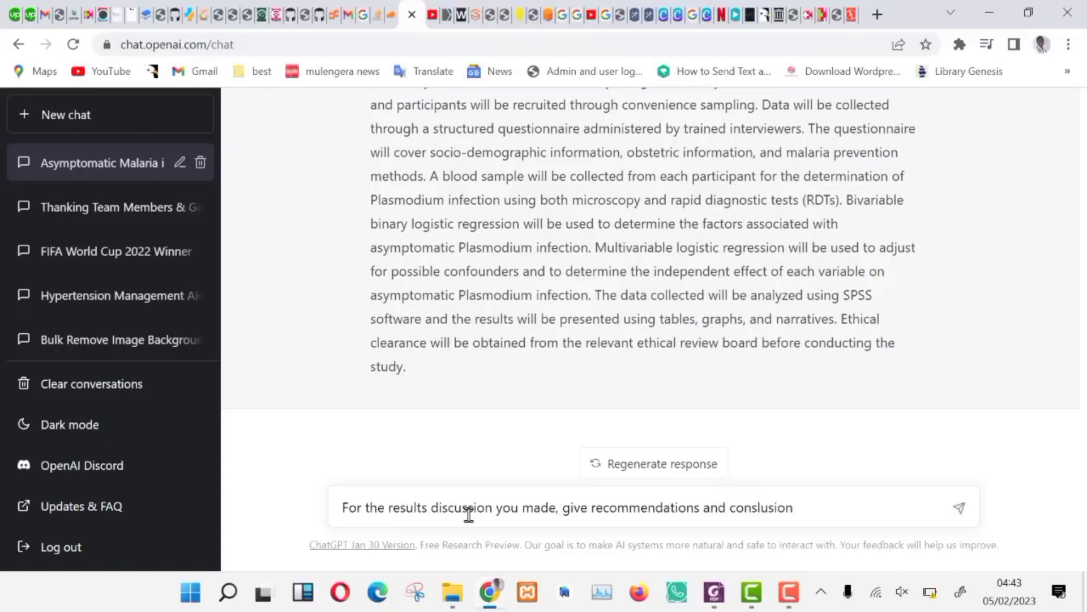
pyautogui.click(960, 507)
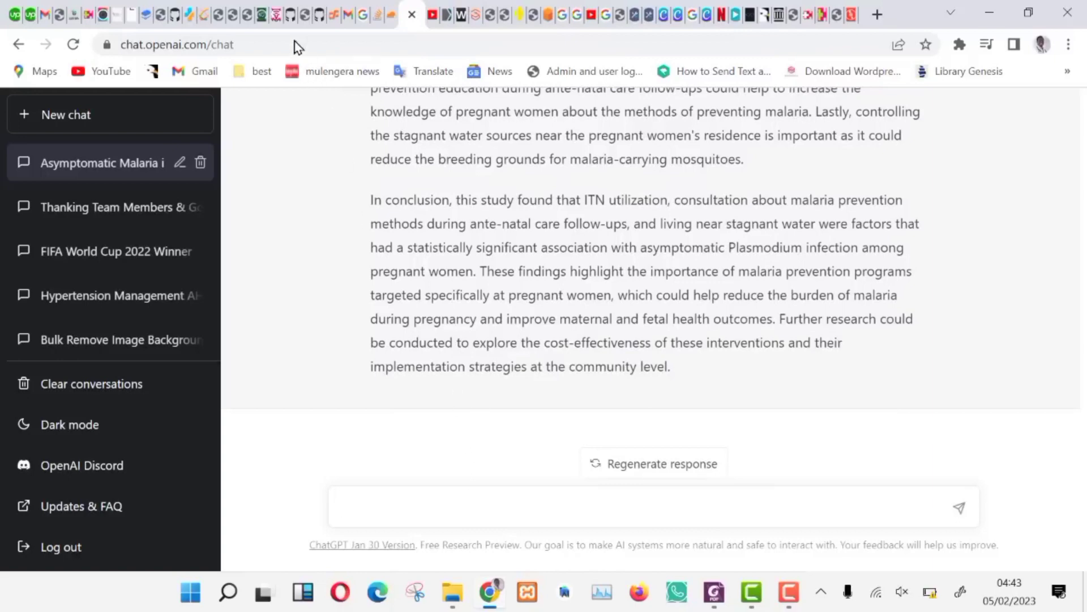
# Ask how many participants make the research valid, then request a dissertation outline
pyautogui.write('How many participants would you include to make the research valid in this cas')
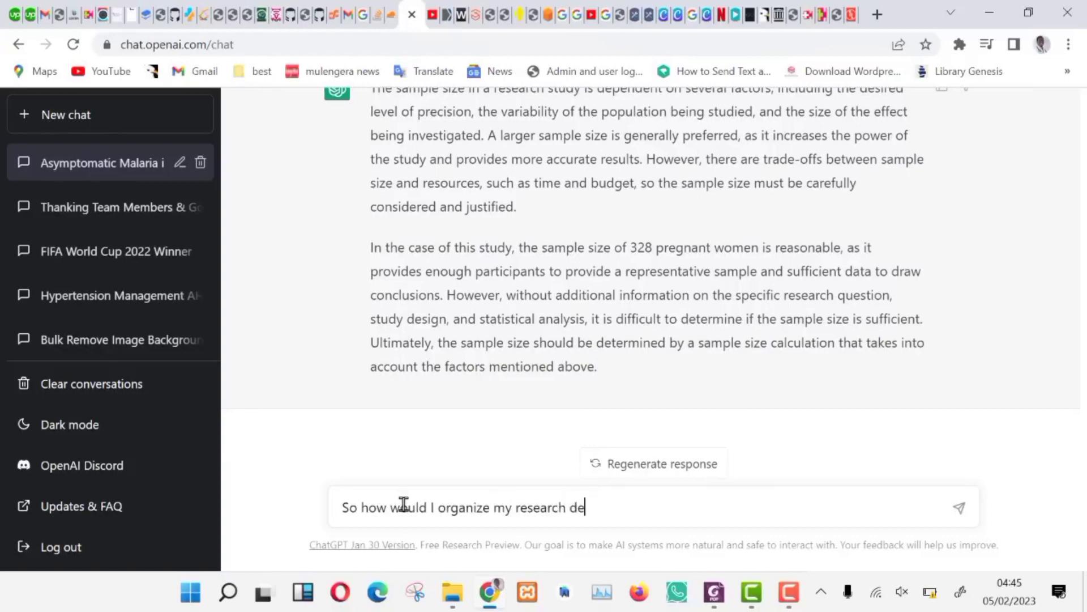
pyautogui.click(959, 507)
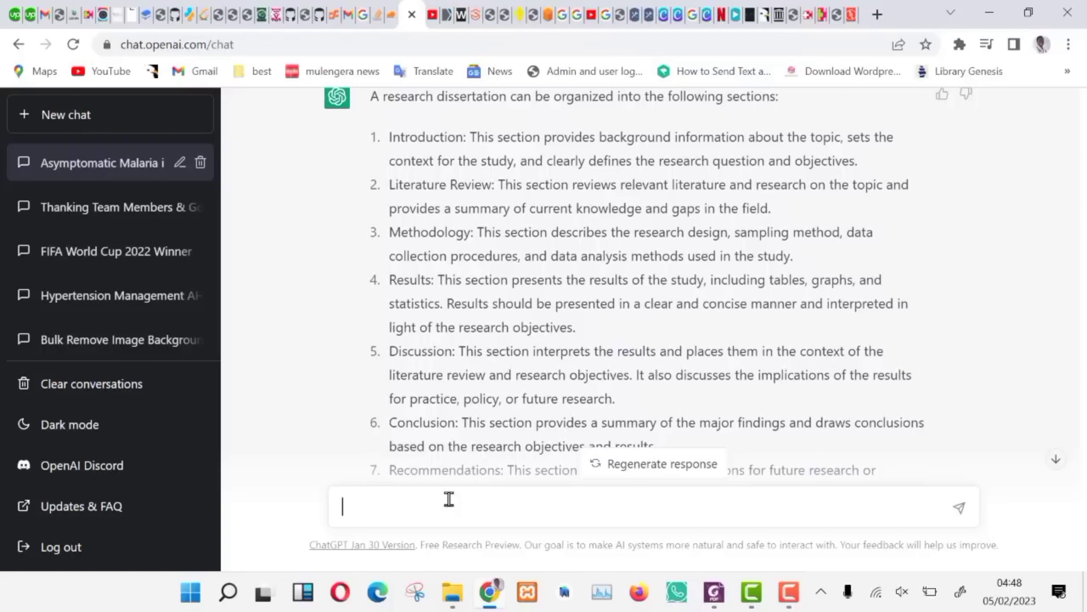
pyautogui.write('Come u')
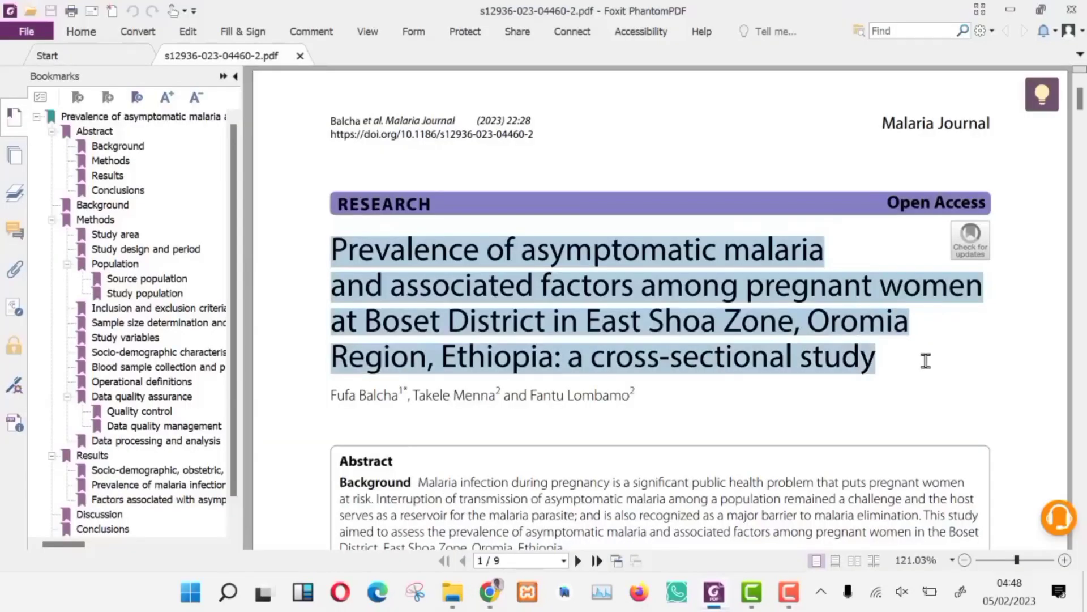
pyautogui.rightClick(832, 333)
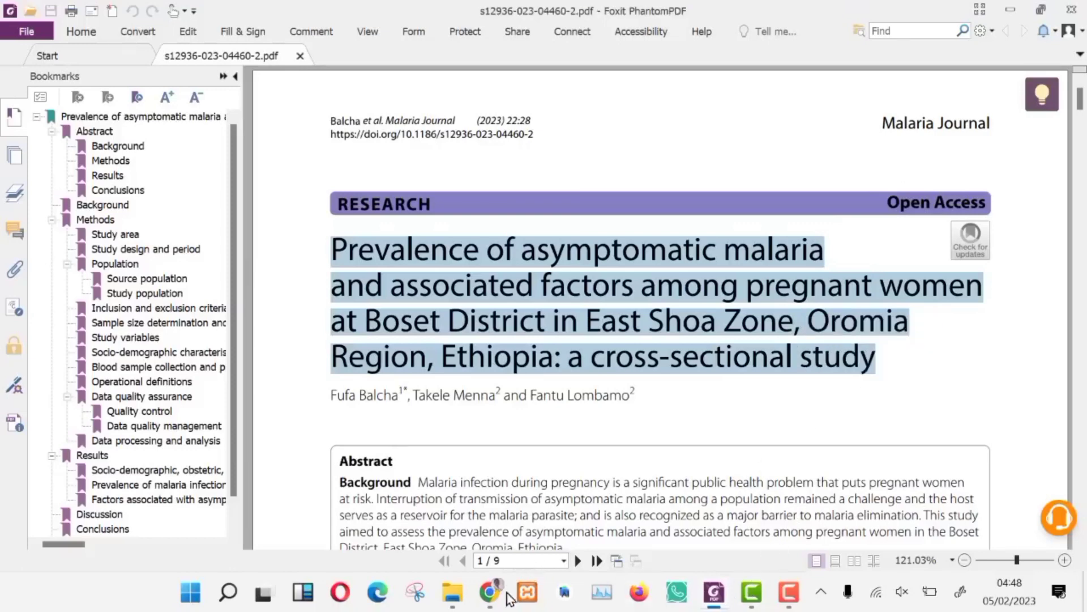
# Send ChatGPT a request for a detailed methodology and introduction
pyautogui.click(489, 591)
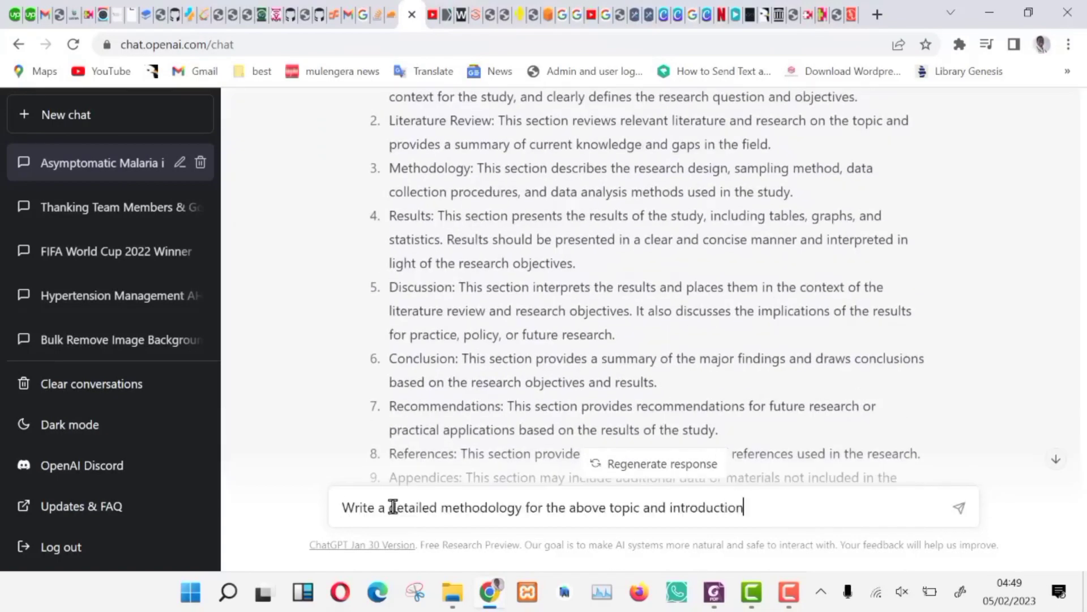
pyautogui.click(958, 508)
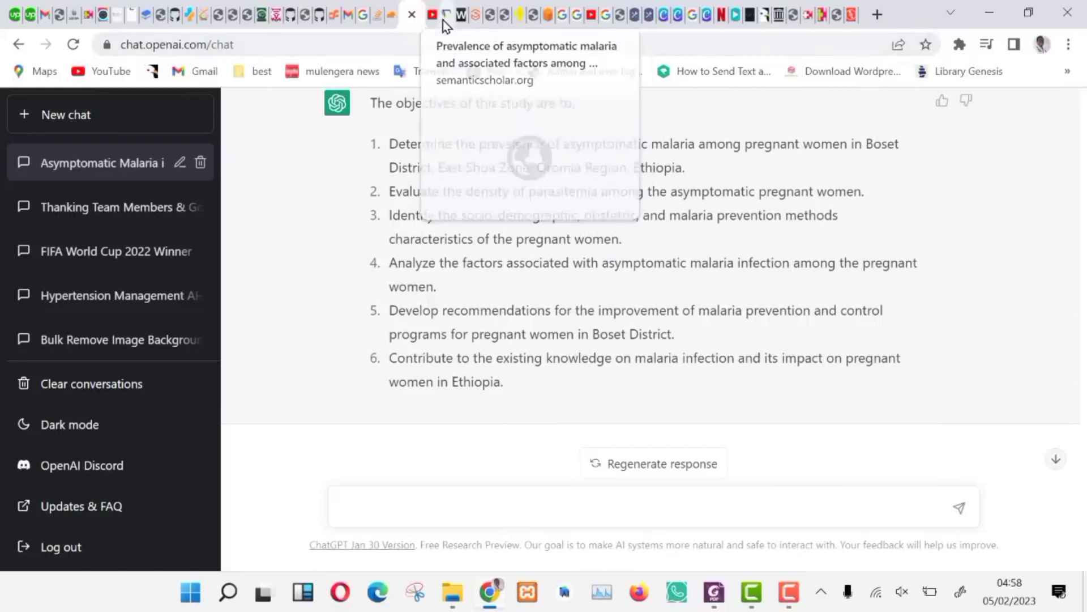
# Search Semantic Scholar for the third objective, shortened by dropping 'Identify the'
pyautogui.click(432, 14)
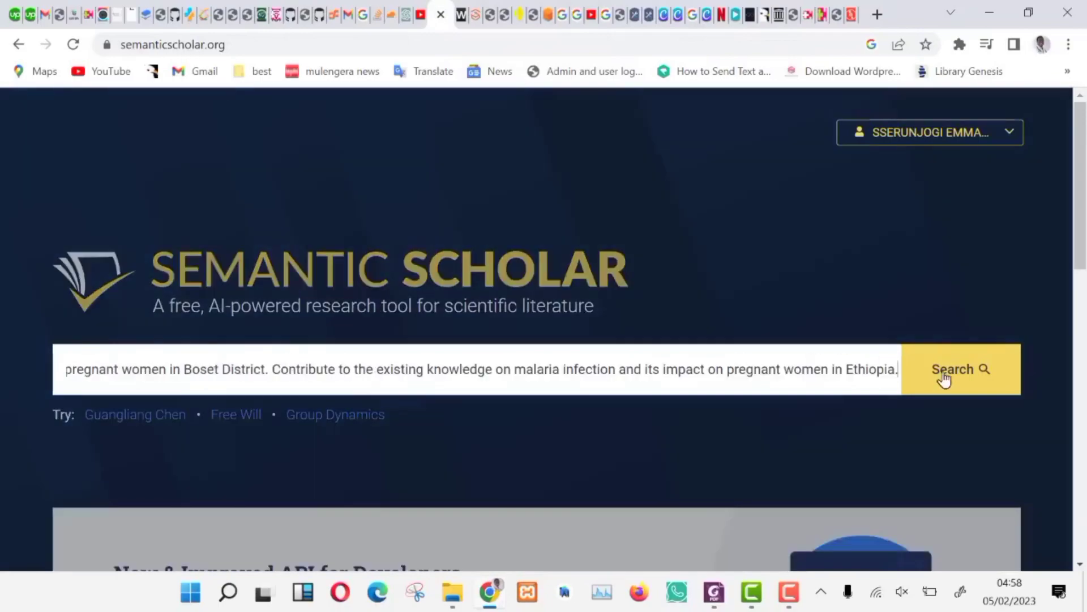
pyautogui.click(960, 368)
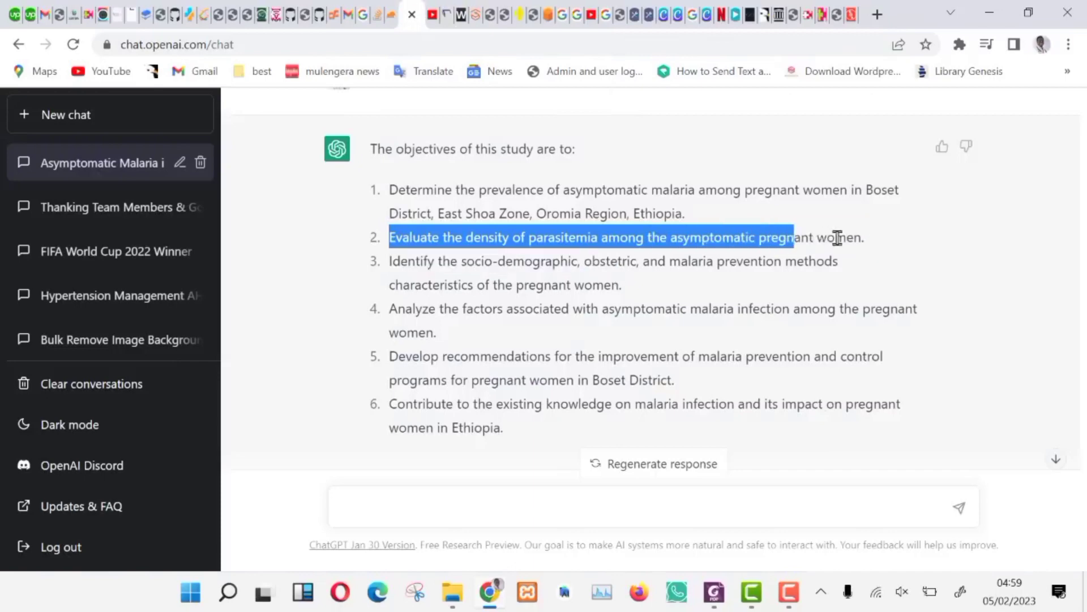
pyautogui.click(460, 13)
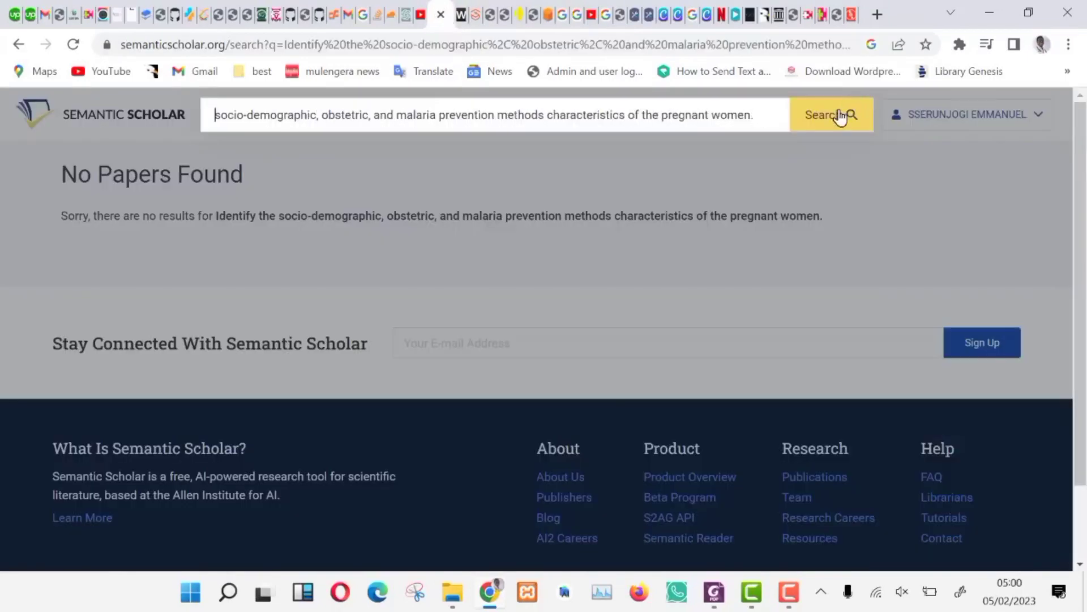
pyautogui.click(830, 114)
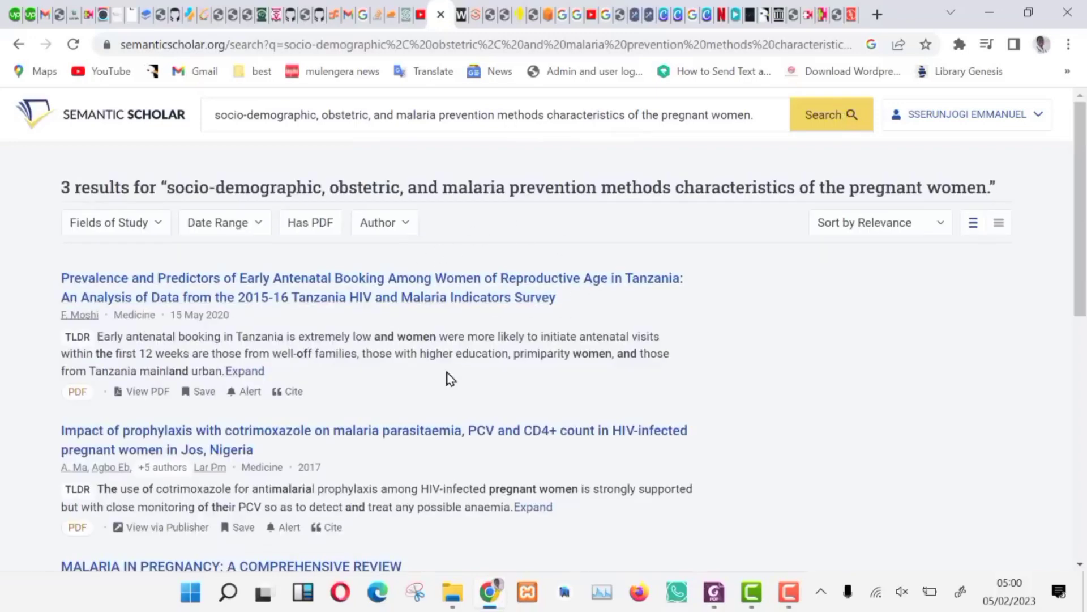
# Scroll through the three papers returned for the socio-demographic, obstetric and malaria prevention query
pyautogui.scroll(-3)
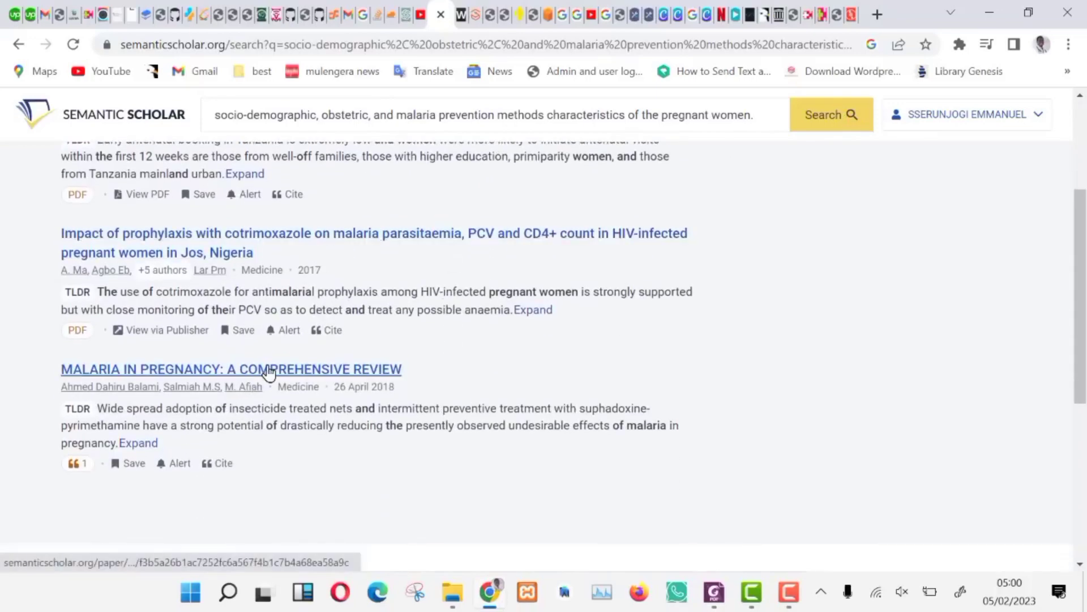
pyautogui.scroll(3)
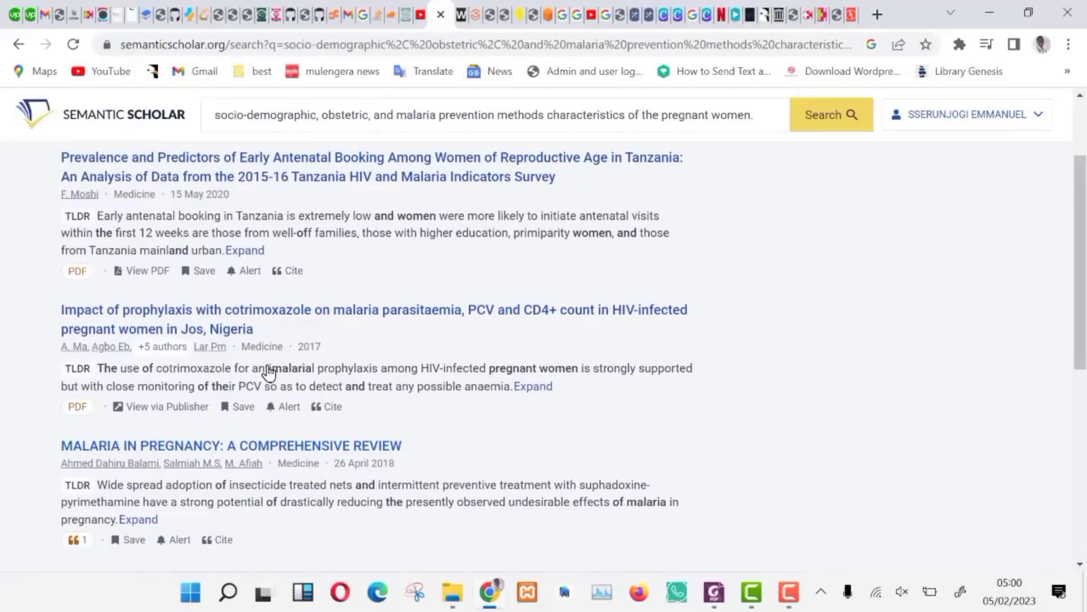
pyautogui.scroll(-3)
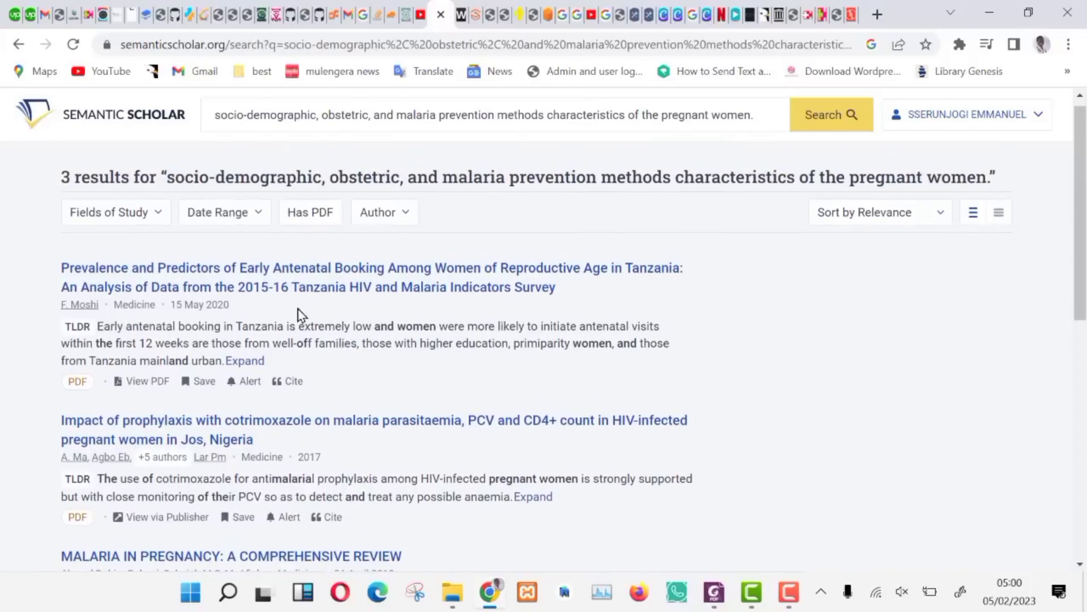
pyautogui.moveTo(322, 277)
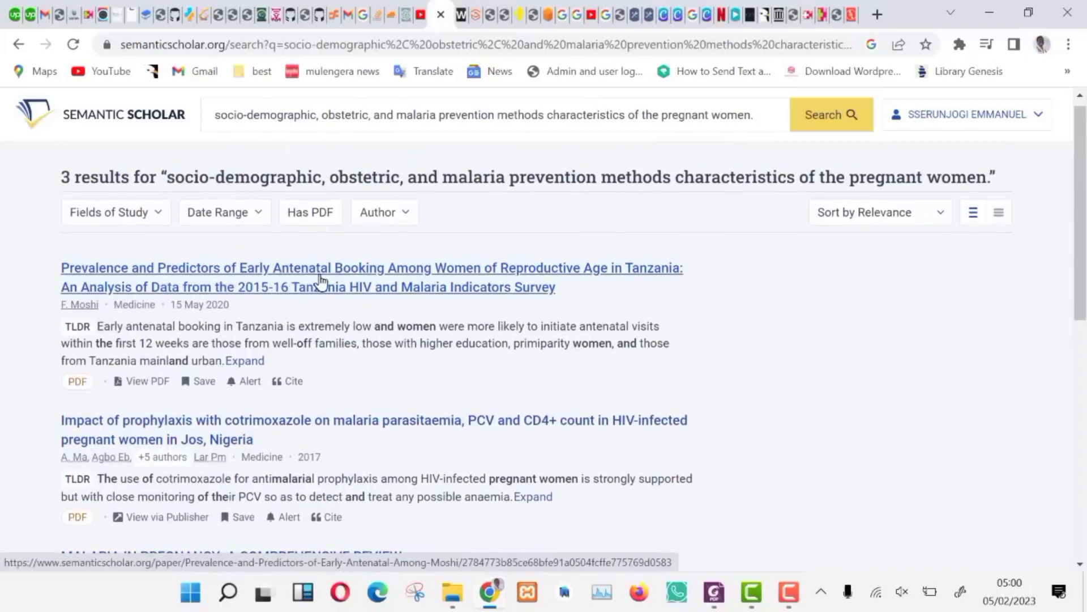
pyautogui.scroll(-3)
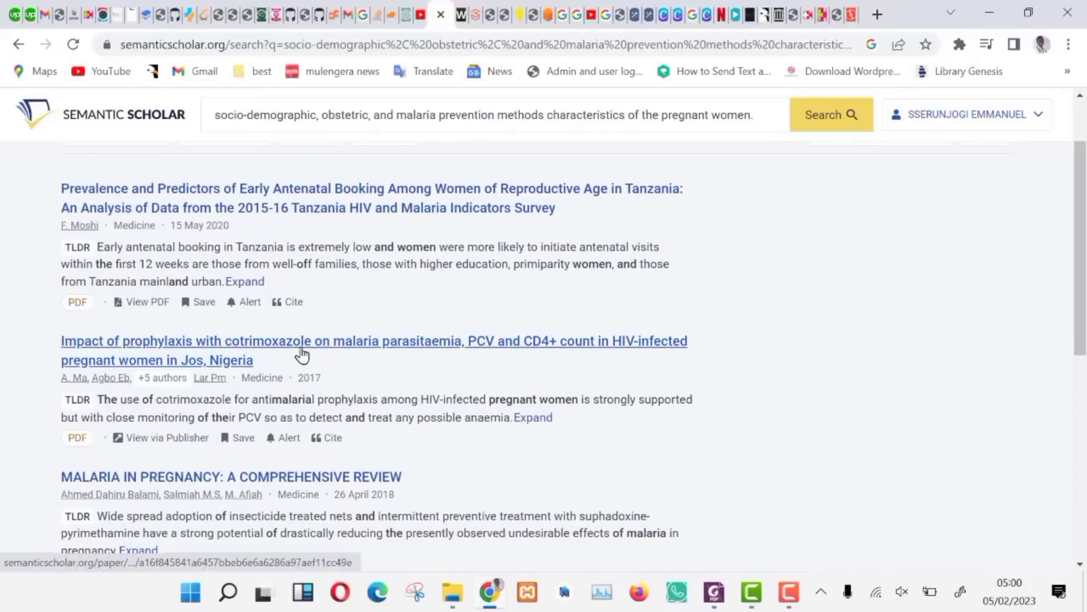
pyautogui.scroll(-3)
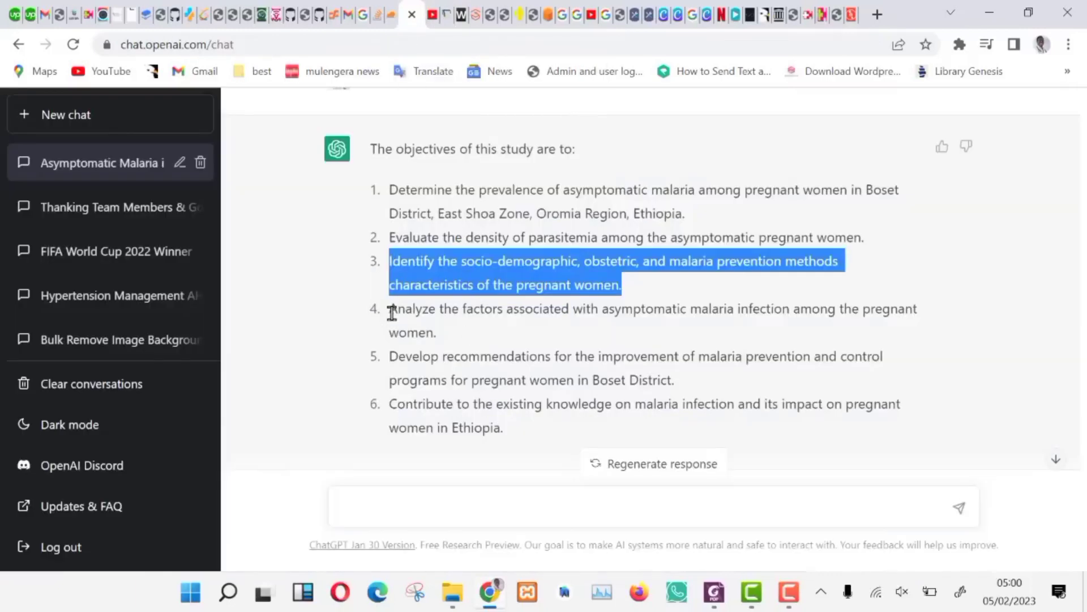
# Search Semantic Scholar for 'factors associated with asymptomatic malaria infection among the pregnant women.'
pyautogui.click(463, 308)
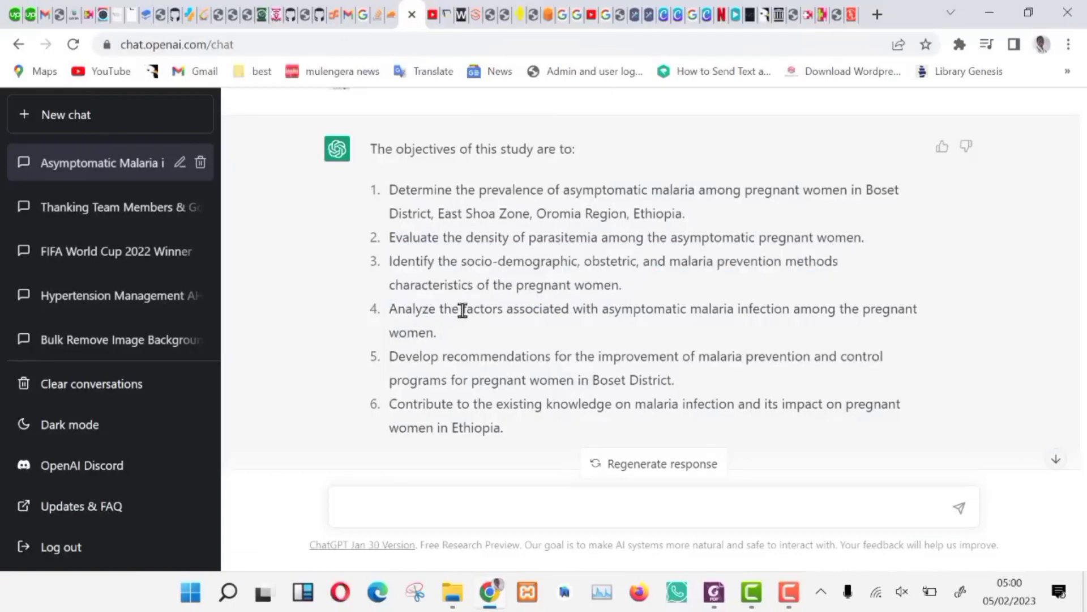
pyautogui.moveTo(461, 309); pyautogui.dragTo(435, 332)
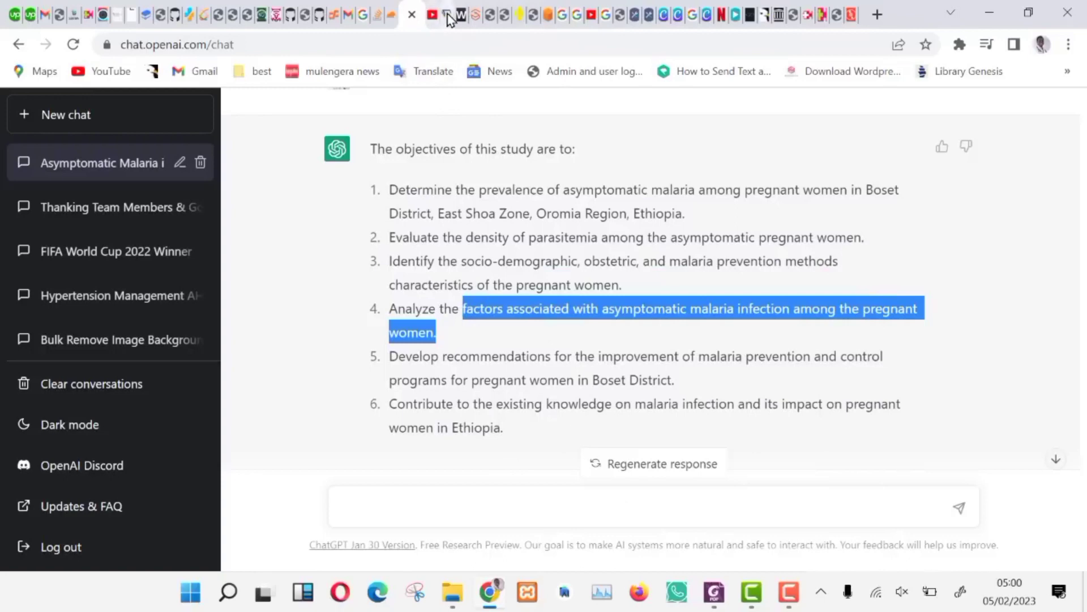
pyautogui.click(436, 14)
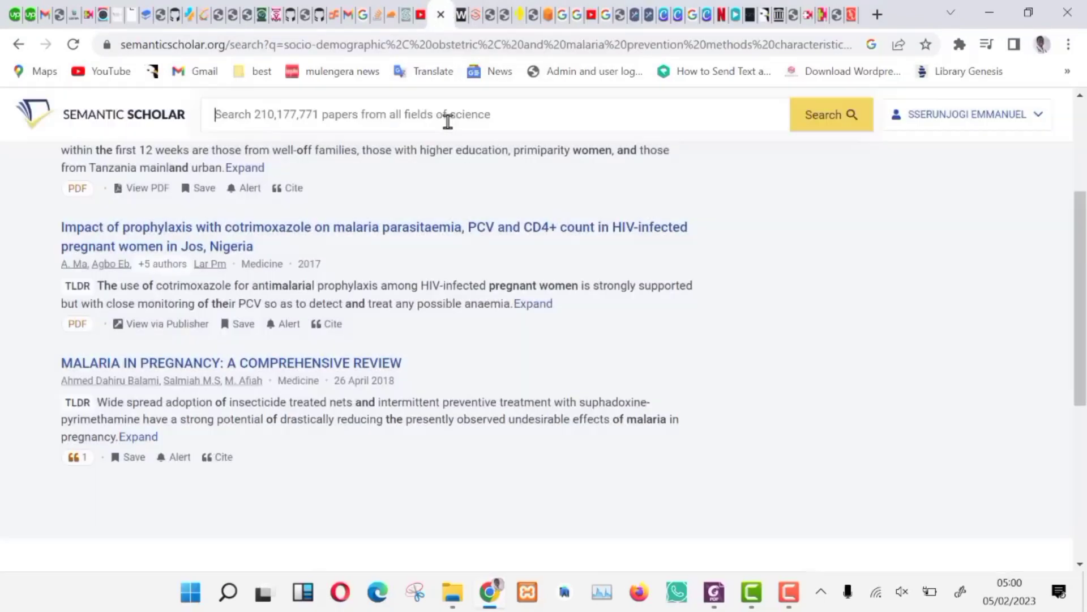
pyautogui.write('factors associated with asymptomatic malaria infection among the pregnant women.')
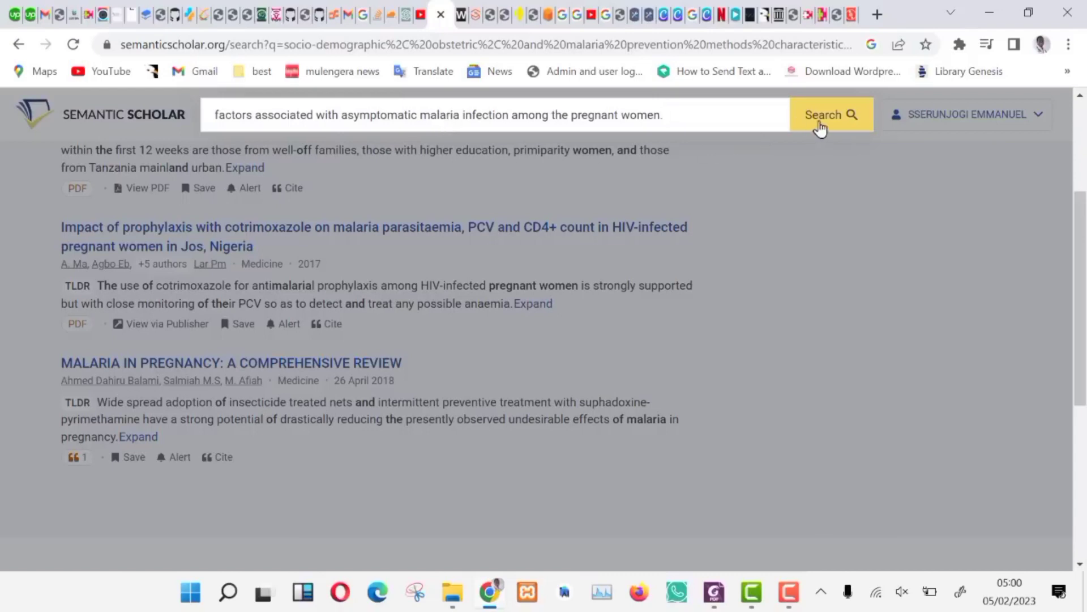
pyautogui.click(831, 115)
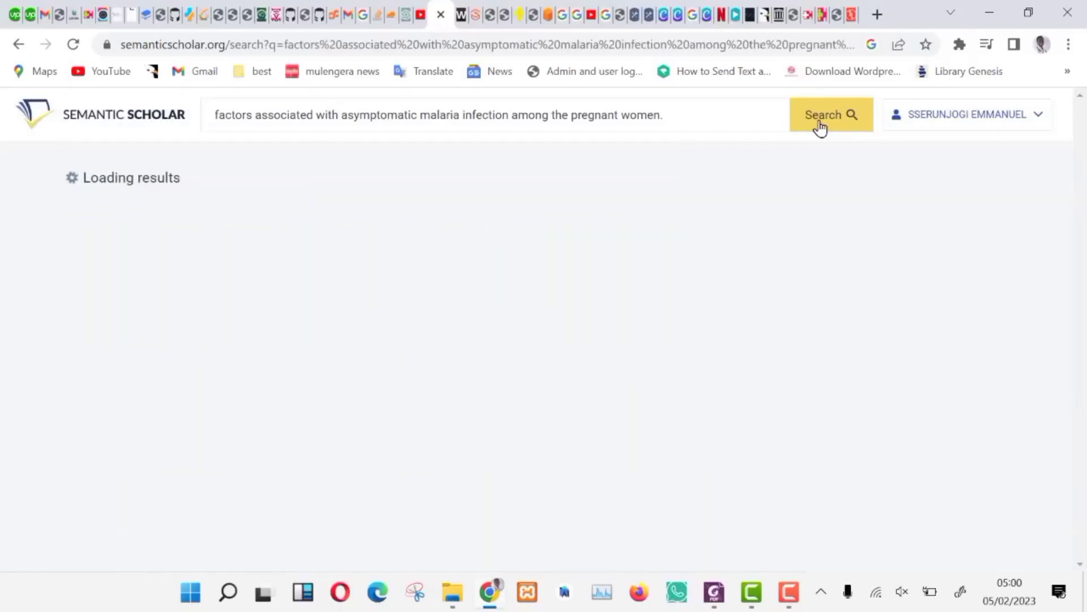
pyautogui.click(831, 114)
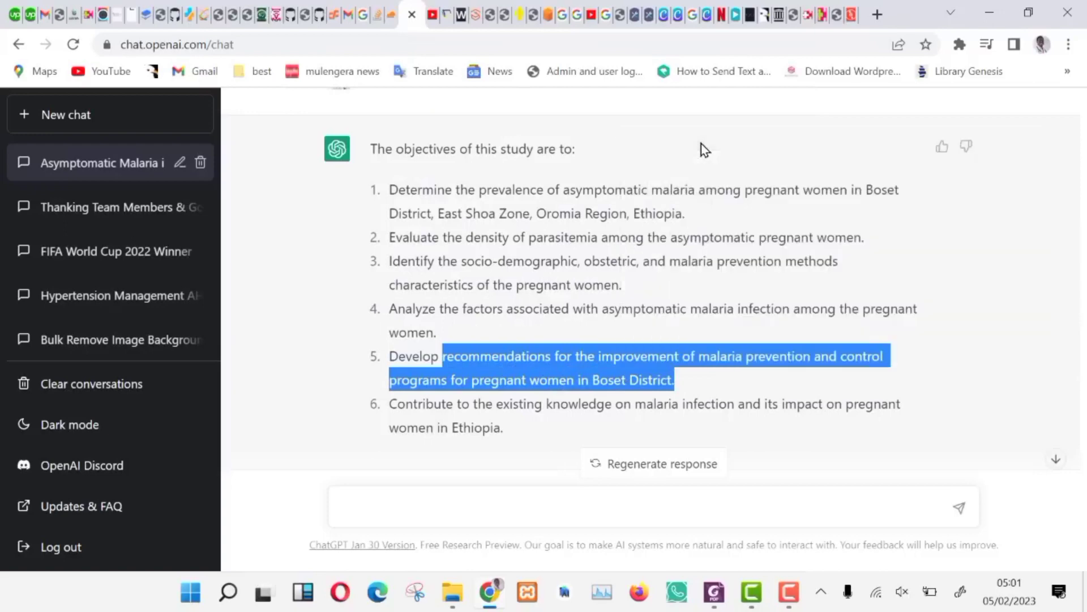
pyautogui.click(439, 14)
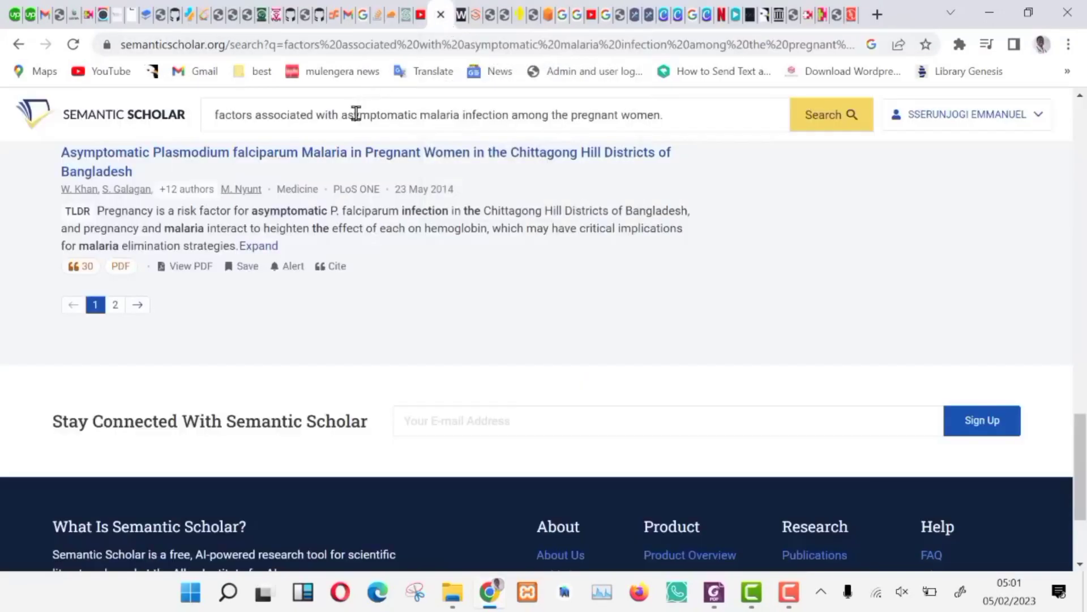